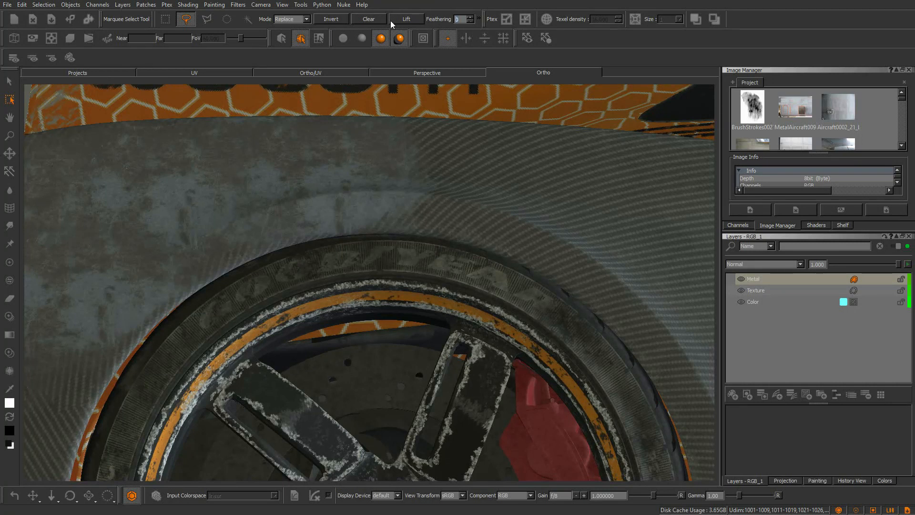
- Lasso-select the fender paint above the front wheel, lift it, and warp it
left_click_drag(421, 109, 245, 280)
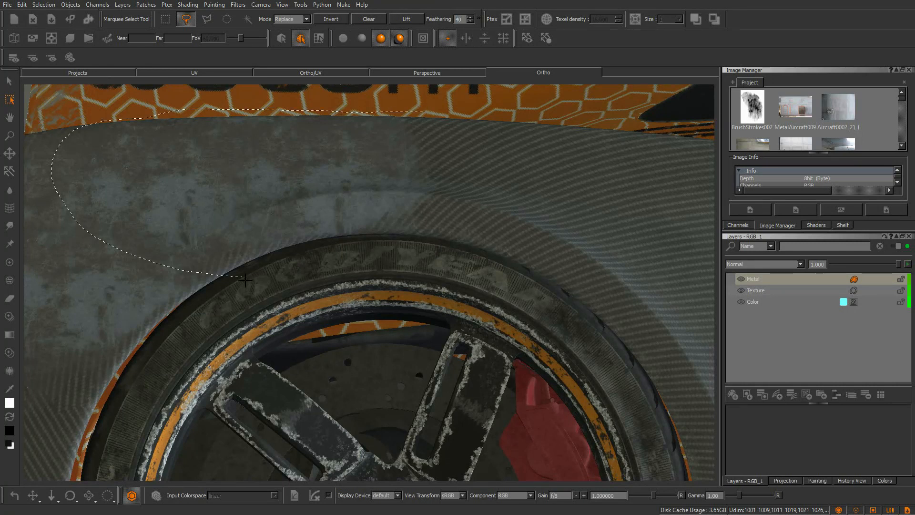
left_click_drag(245, 281, 426, 220)
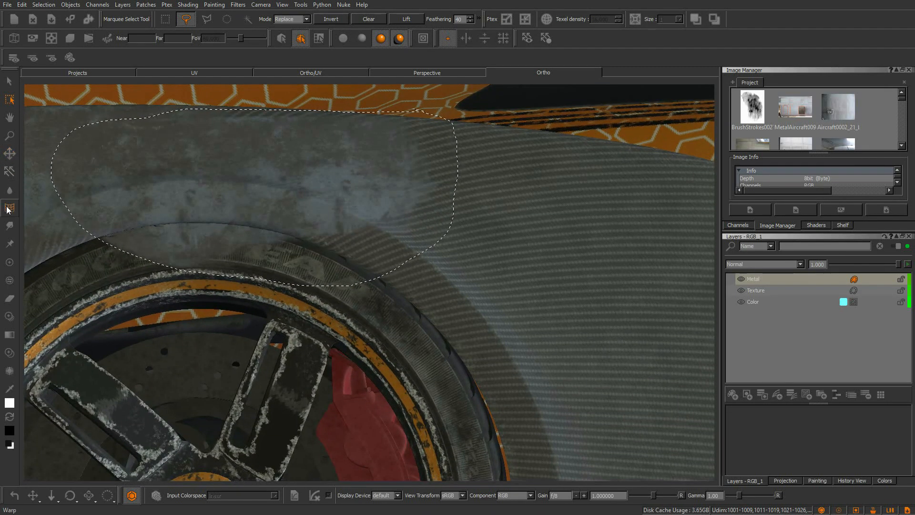
left_click(9, 208)
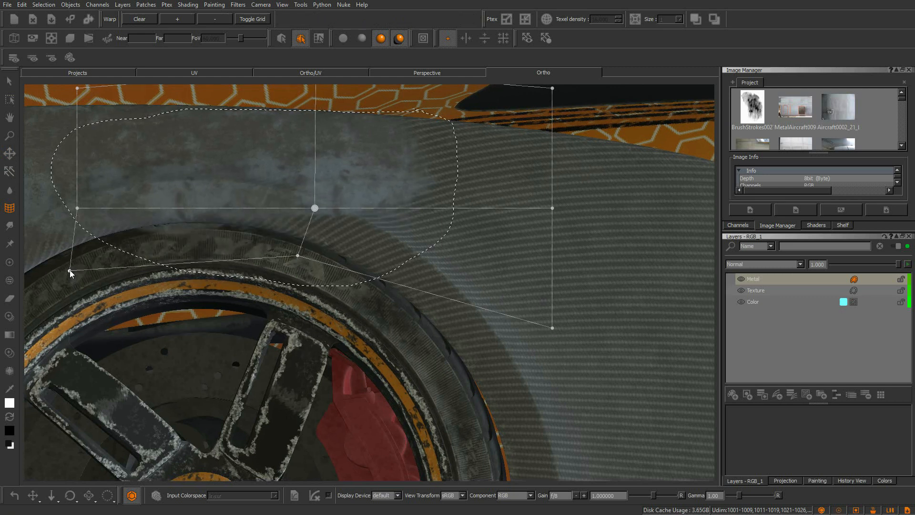
left_click(10, 226)
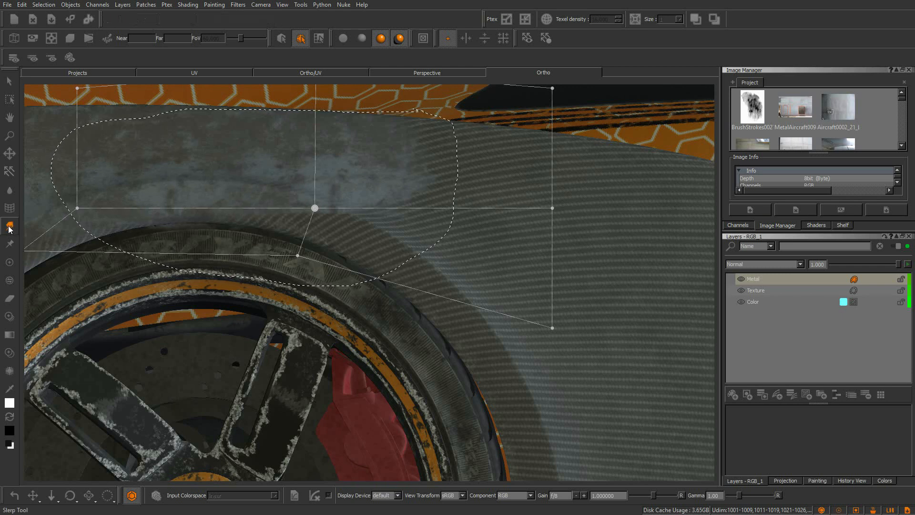
- Switch to the Slurp tool for smearing the lifted fender paint
left_click(10, 226)
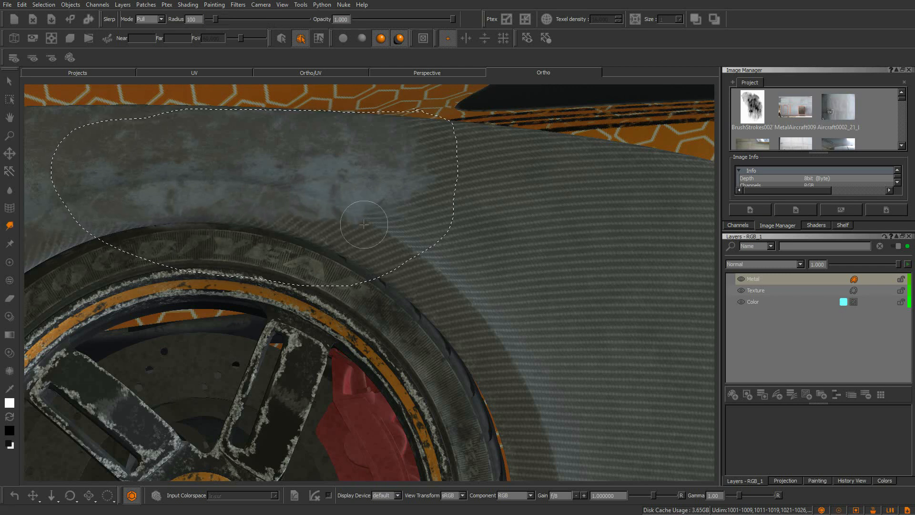
mouse_move(434, 177)
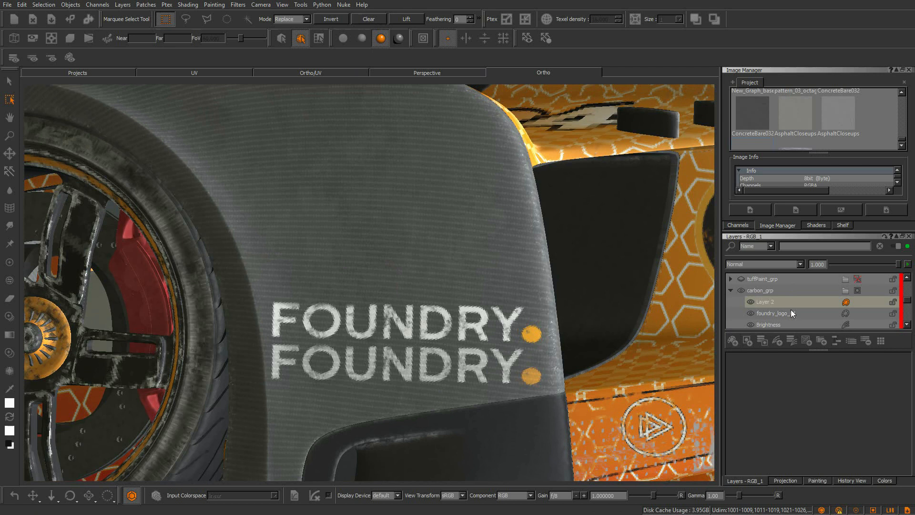
- Toggle the foundry_logo_01 layer's visibility in carbon_grp
left_click(751, 314)
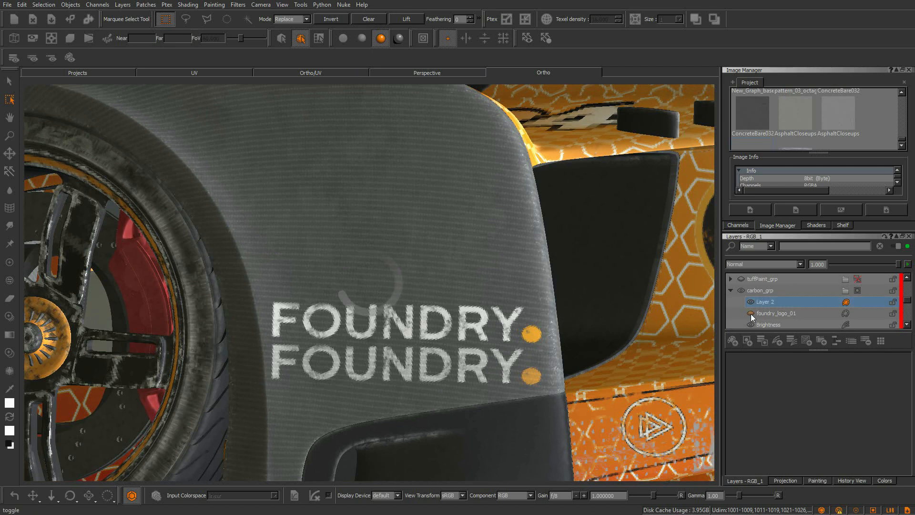